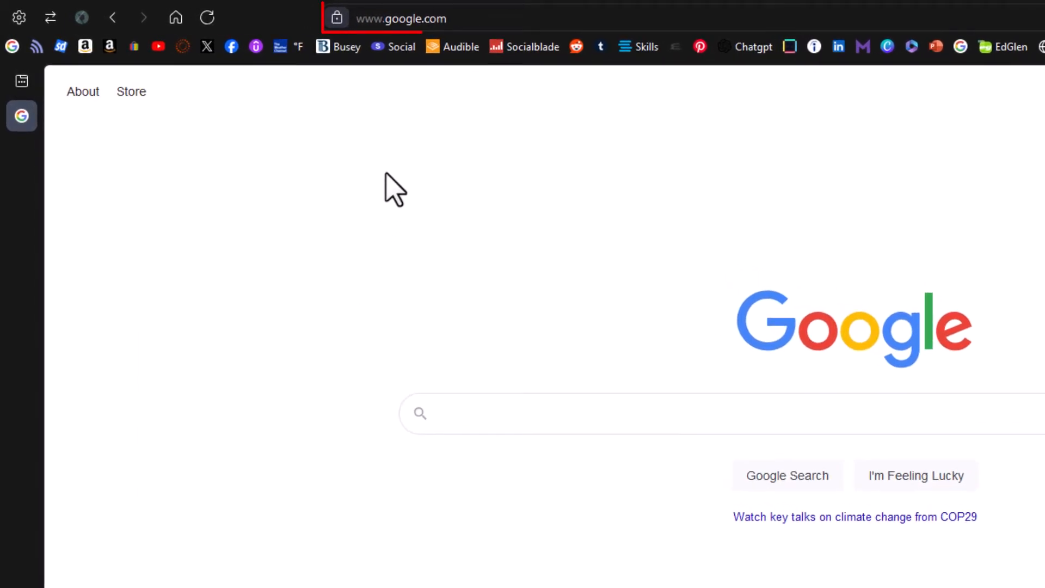
Navigate from the Google homepage to the about:config advanced preferences page
left_click(467, 19)
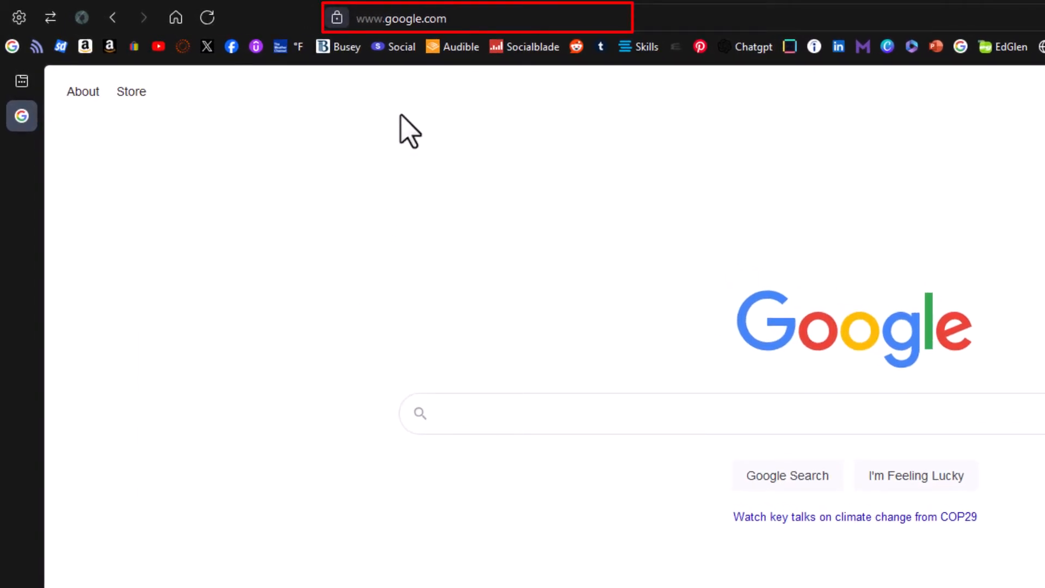
left_click(467, 18)
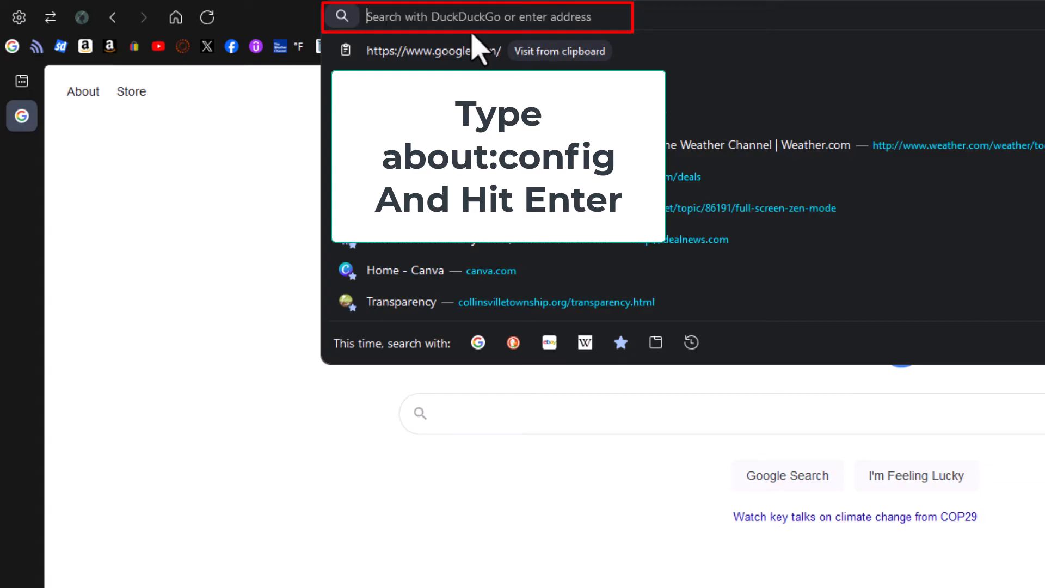
type("about:config")
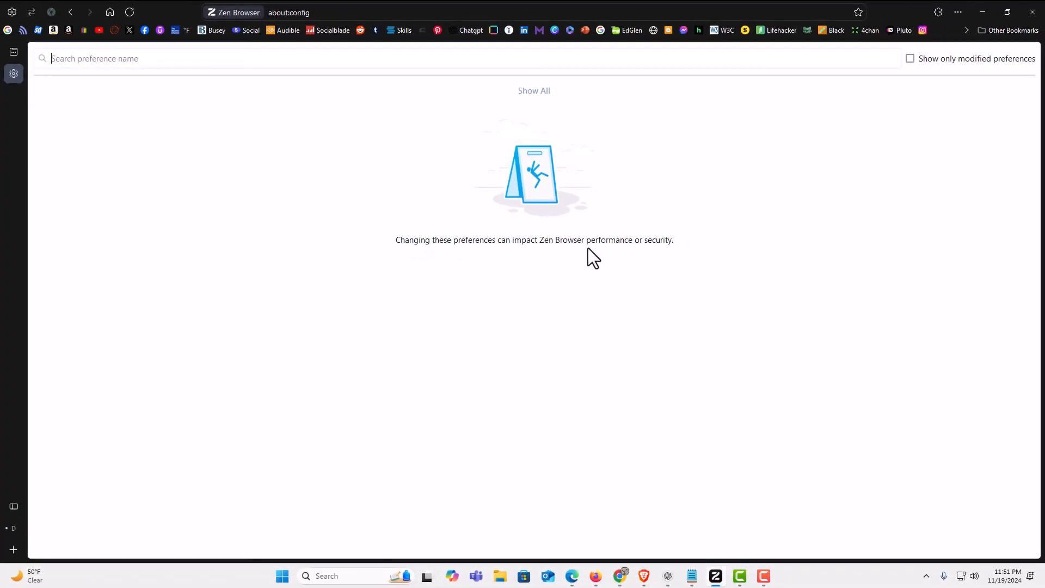
mouse_move(623, 230)
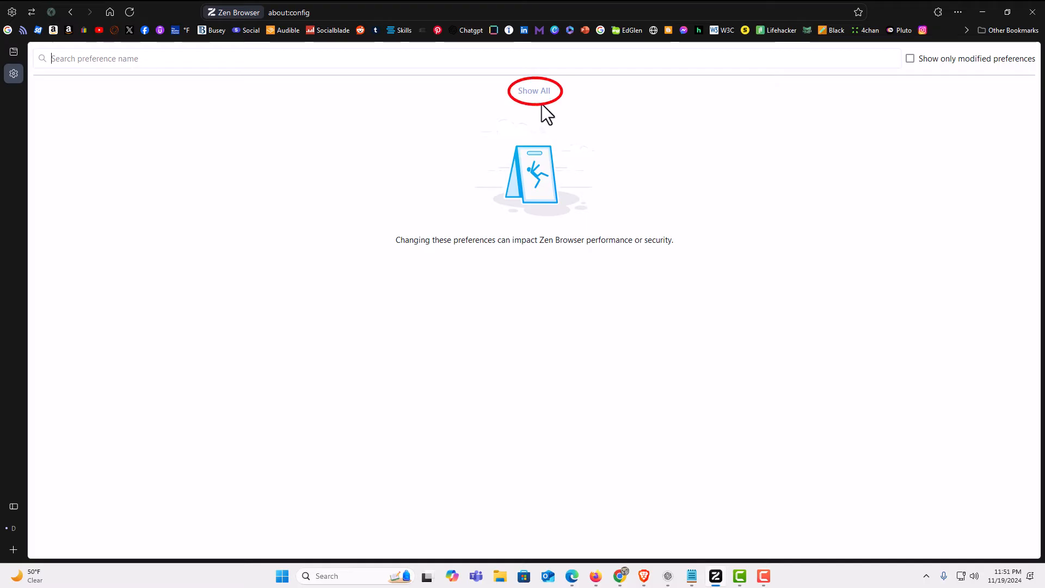
Reveal the full preference list with Show All and focus the preference search field
left_click(533, 90)
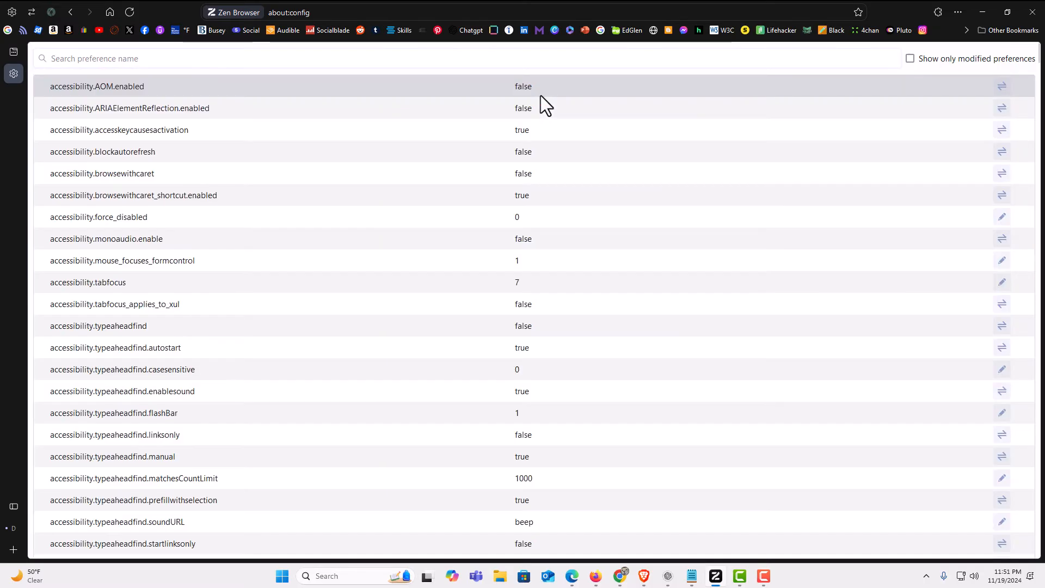
mouse_move(444, 198)
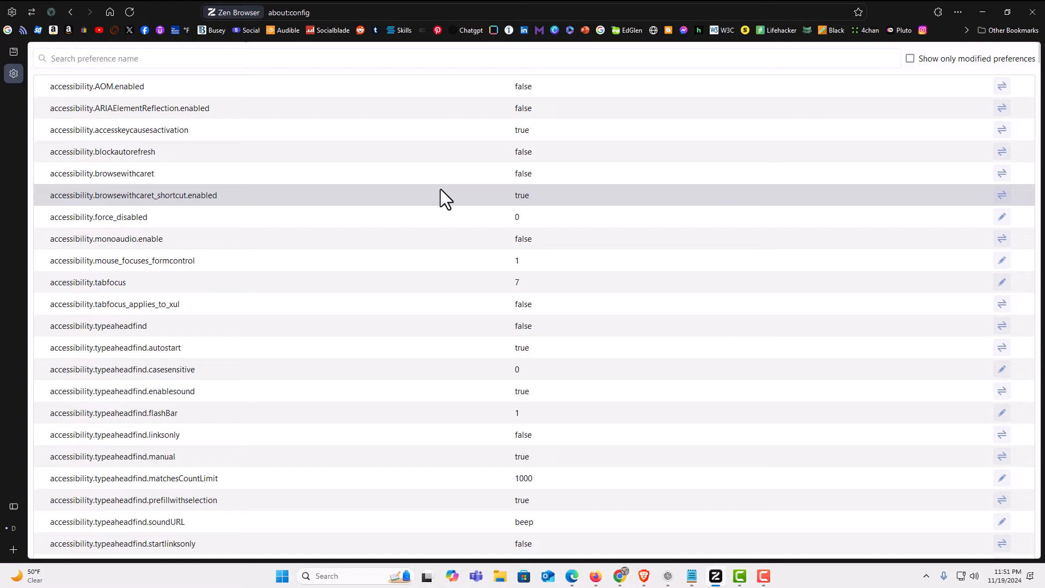
scroll("down", 3)
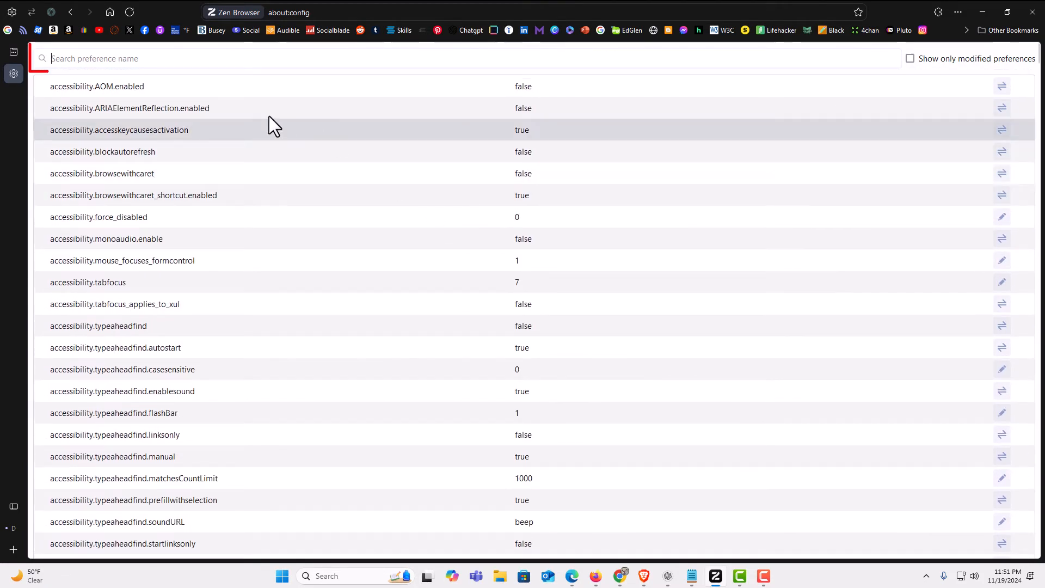
left_click(150, 58)
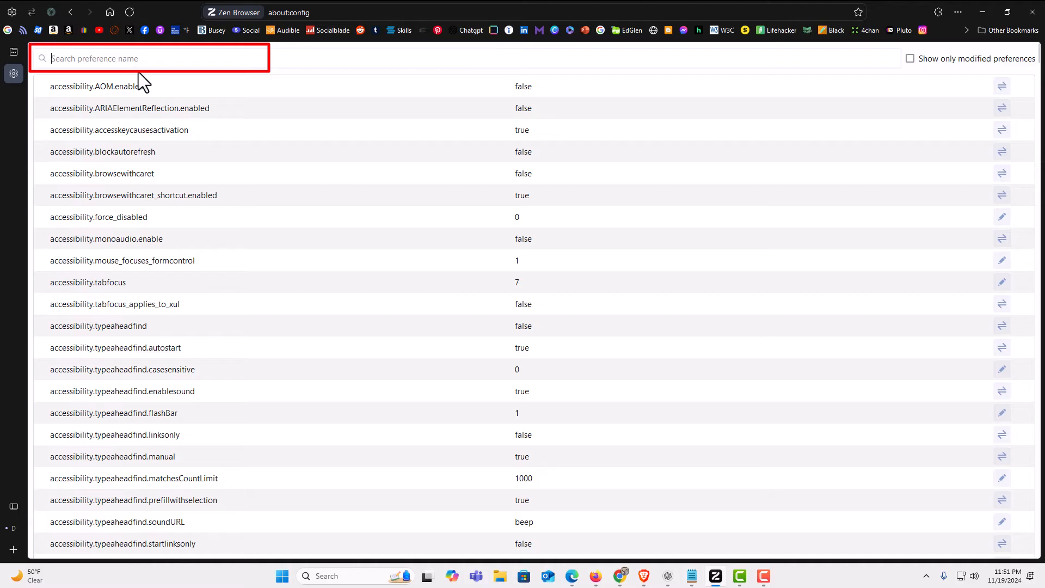
mouse_move(204, 84)
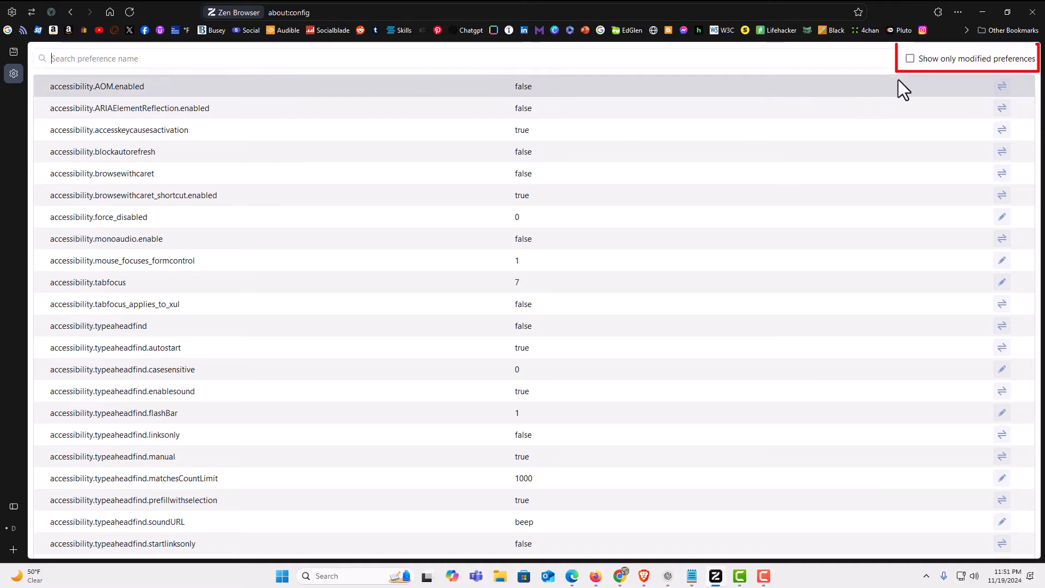
mouse_move(923, 82)
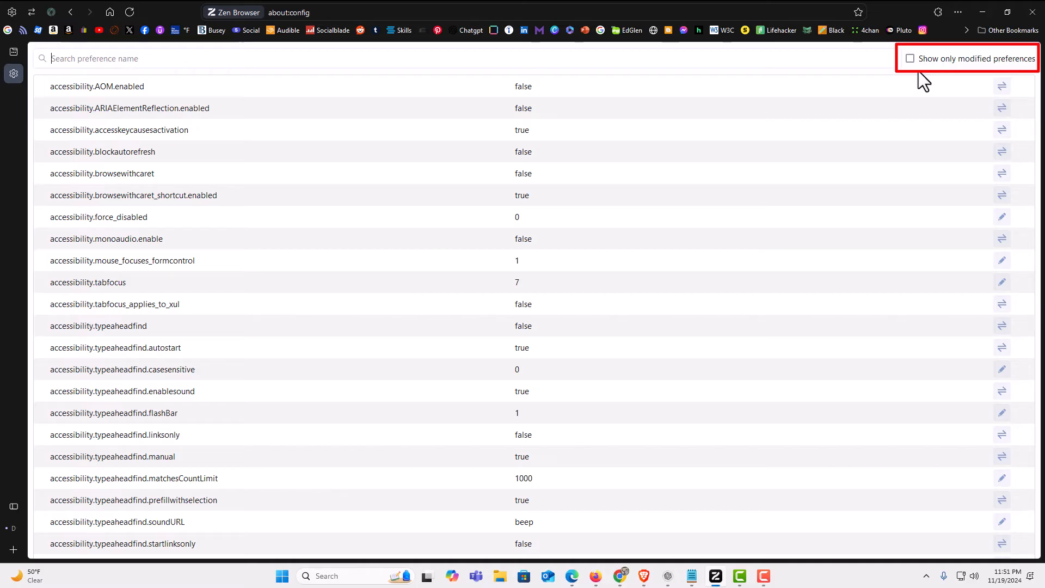
mouse_move(696, 148)
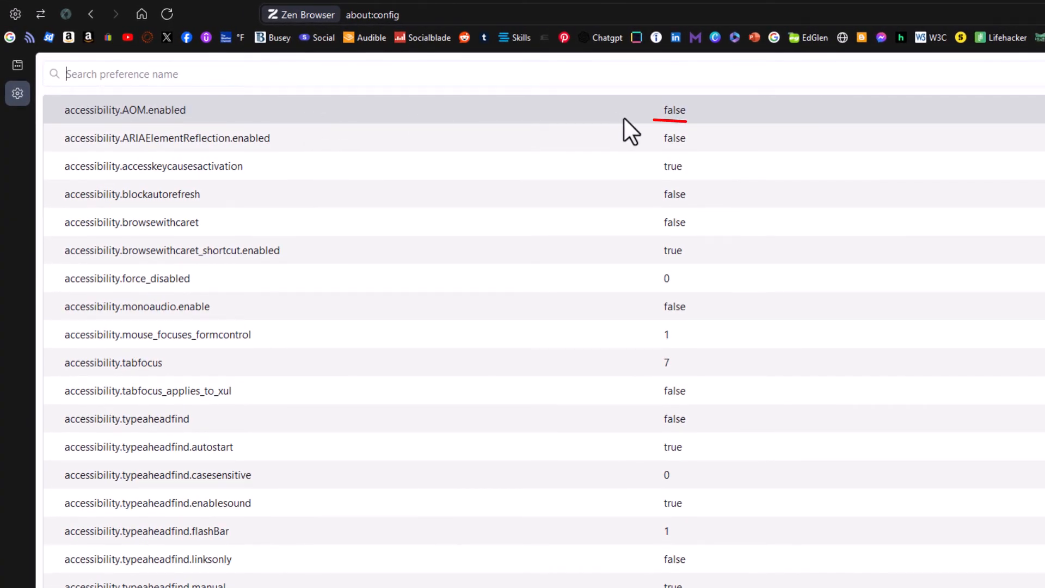
mouse_move(659, 133)
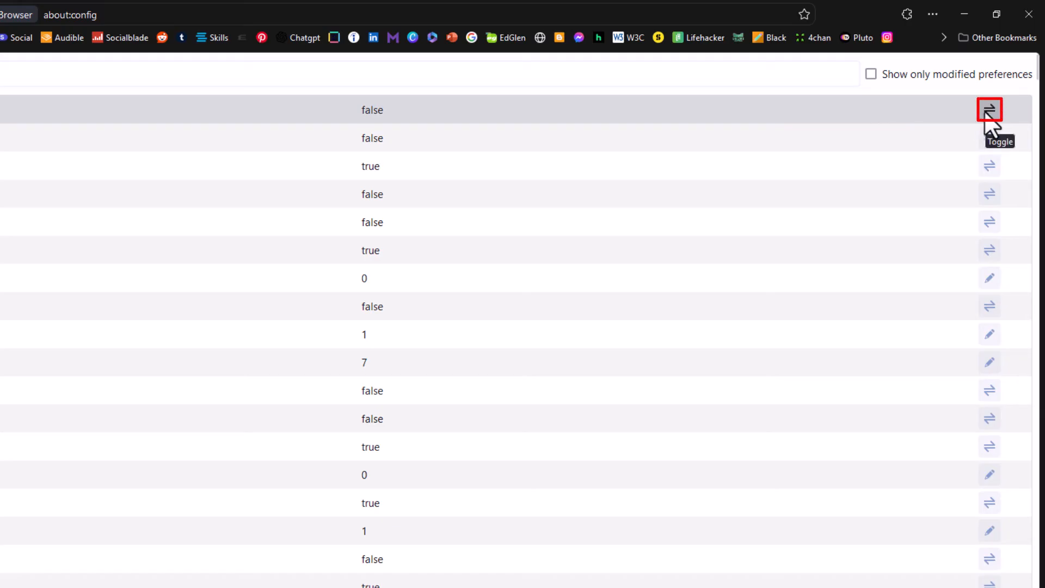
left_click(990, 109)
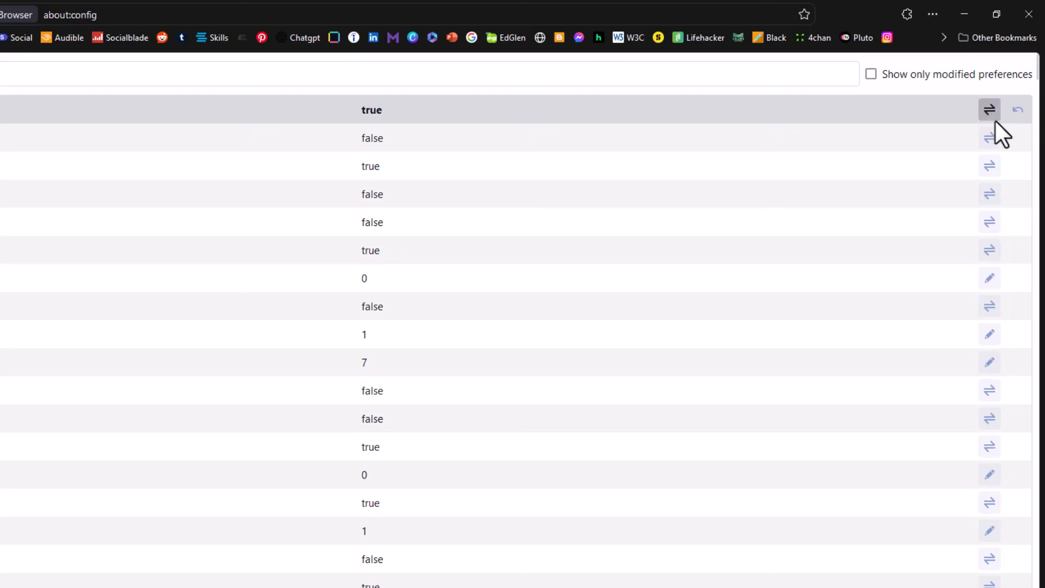
mouse_move(1019, 108)
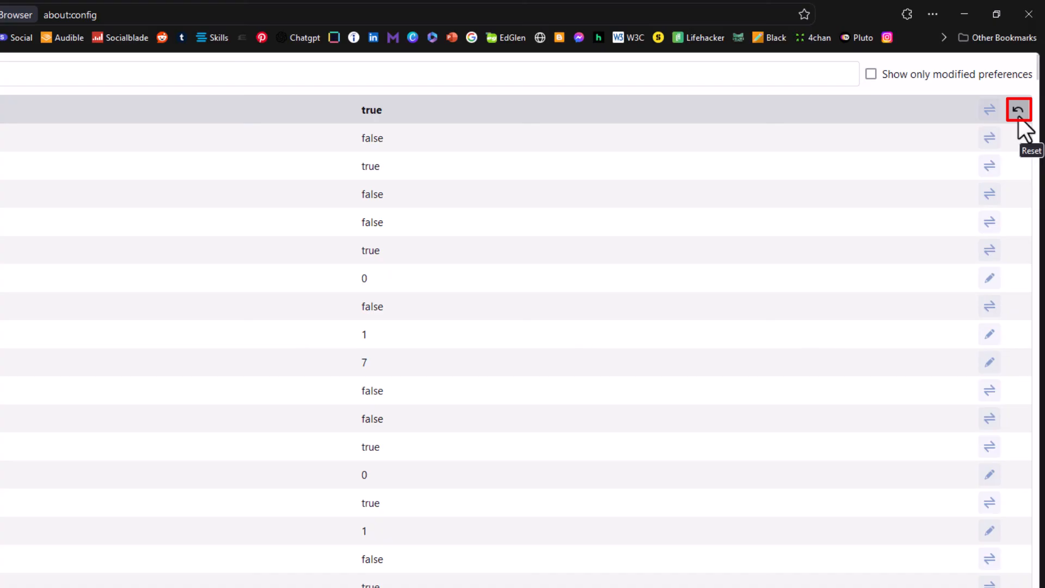
left_click(1019, 108)
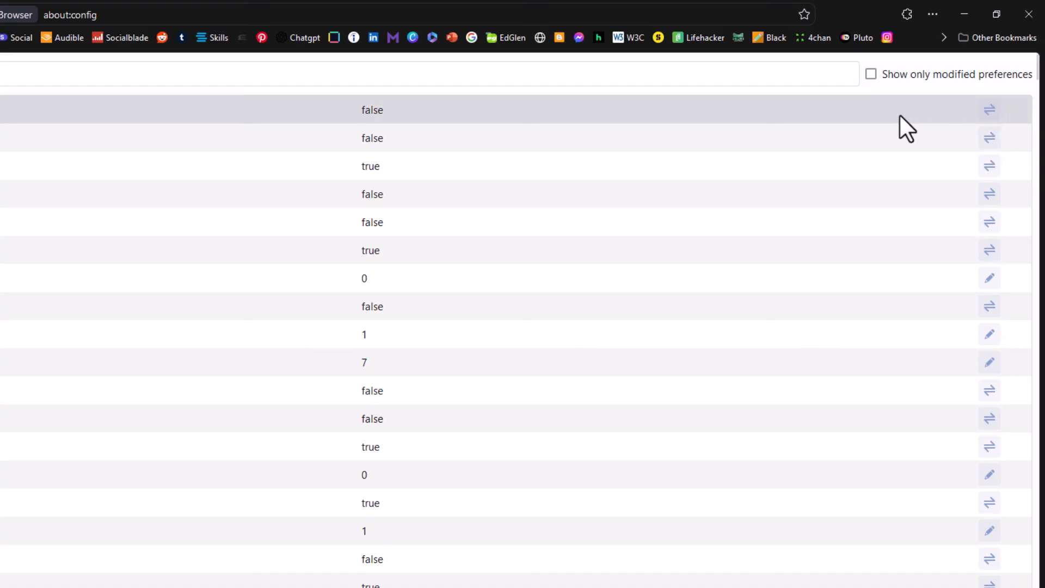